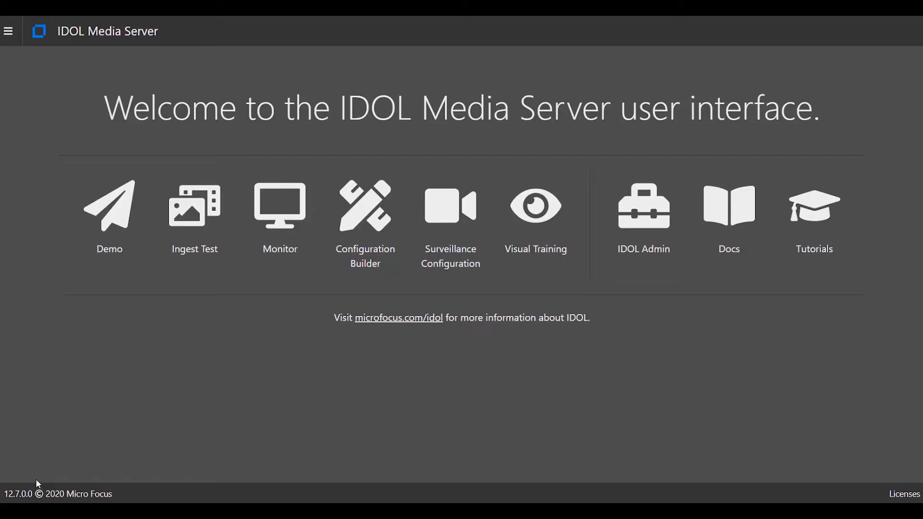
mouse_move(535, 248)
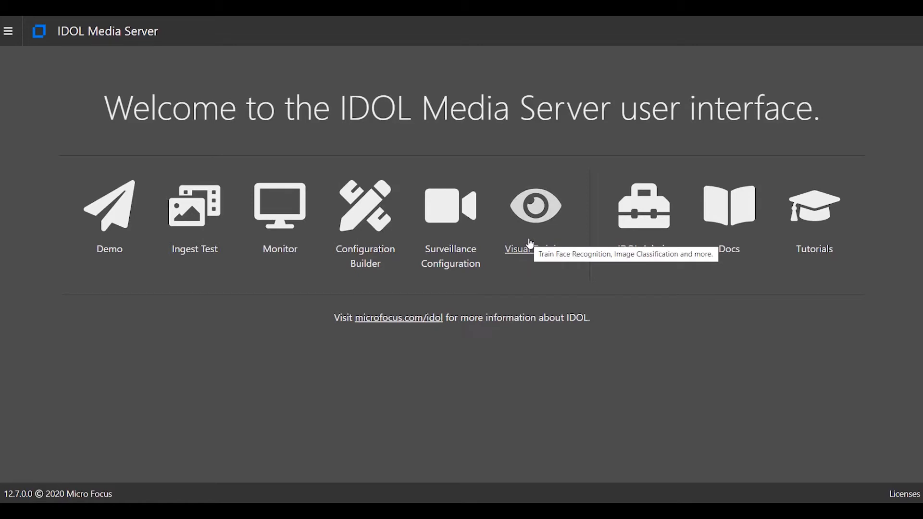
Open Visual Training to view the Spurs face database and its six player identities
click(534, 206)
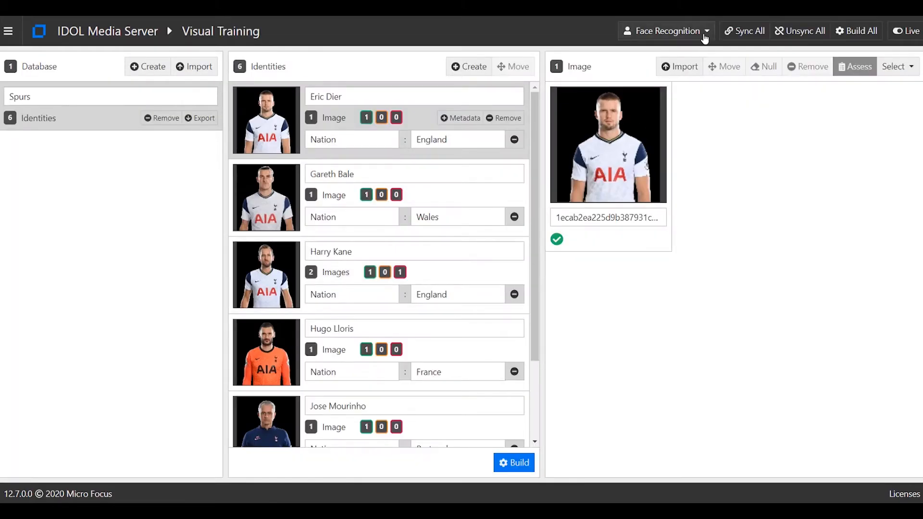
Keep face recognition training and add a 'Number' metadata entry to Gareth Bale
click(665, 31)
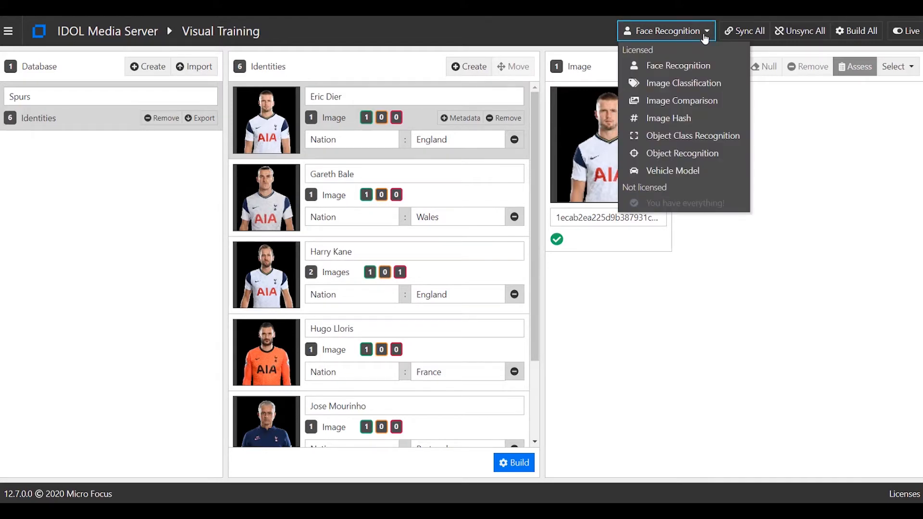
click(666, 31)
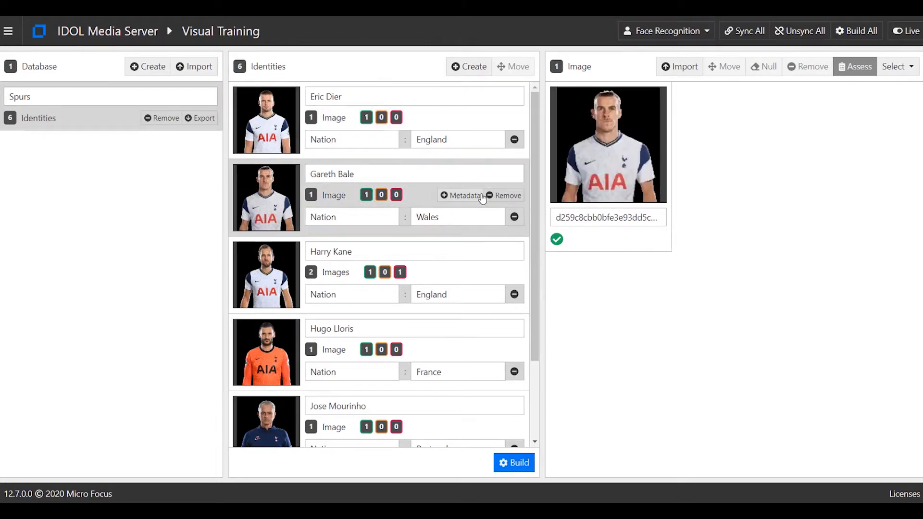
click(464, 194)
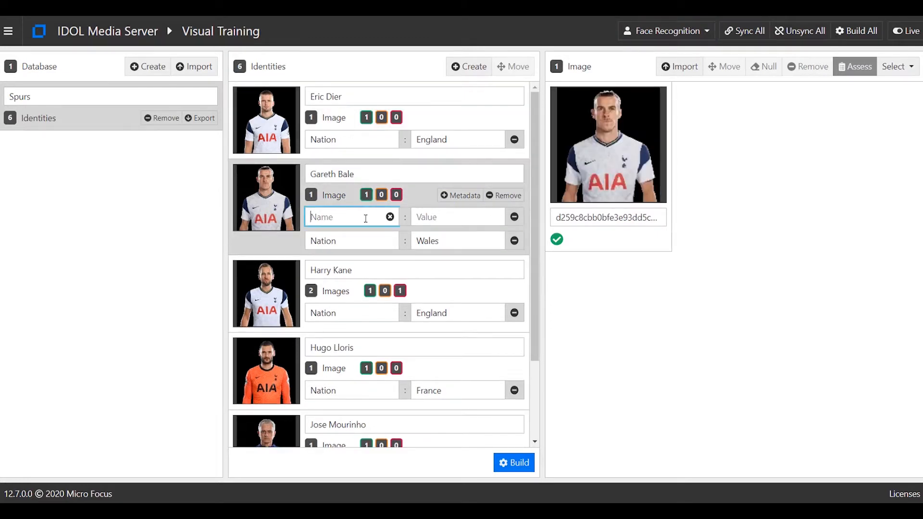
text(Number)
click(458, 217)
text(9)
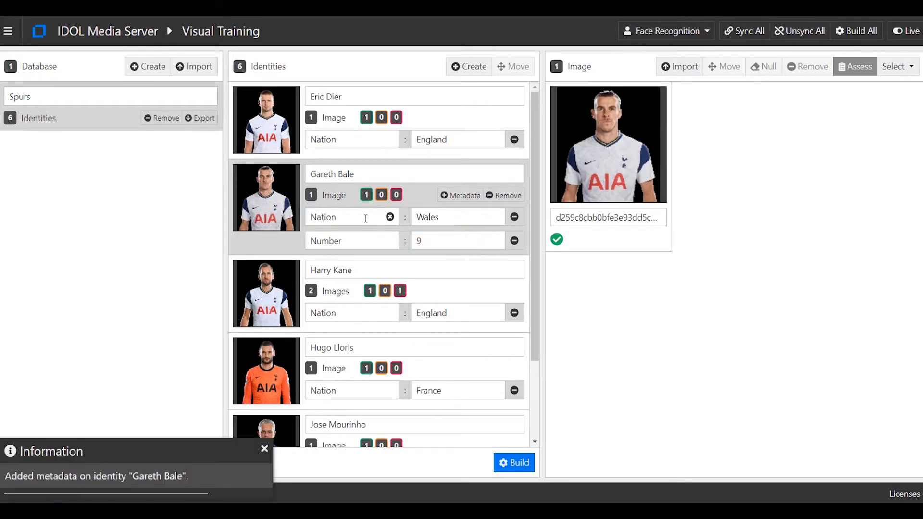
mouse_move(399, 290)
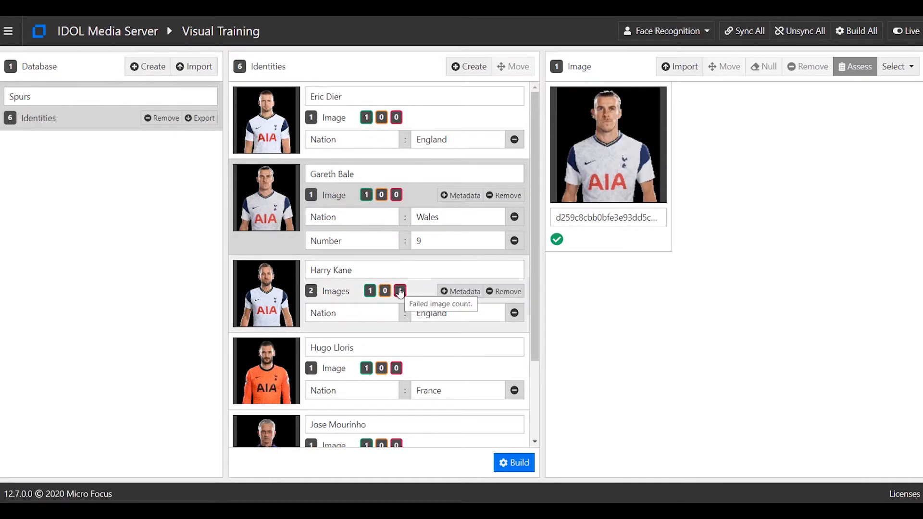
Review Harry Kane's failed training image, rejected for detecting more than one face
click(265, 293)
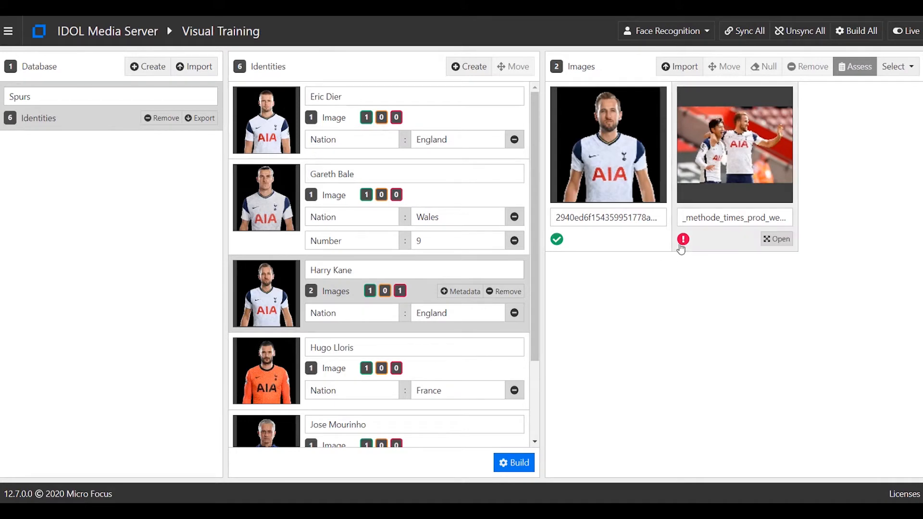
mouse_move(776, 245)
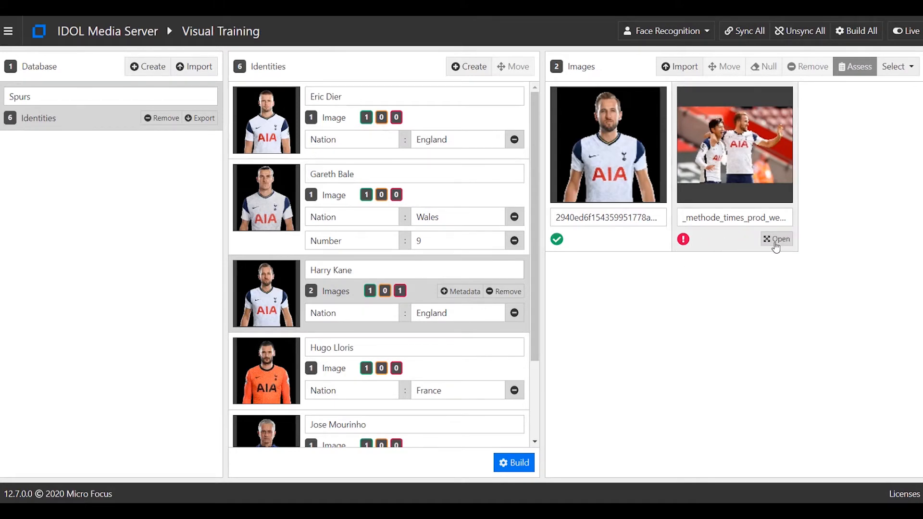
click(777, 239)
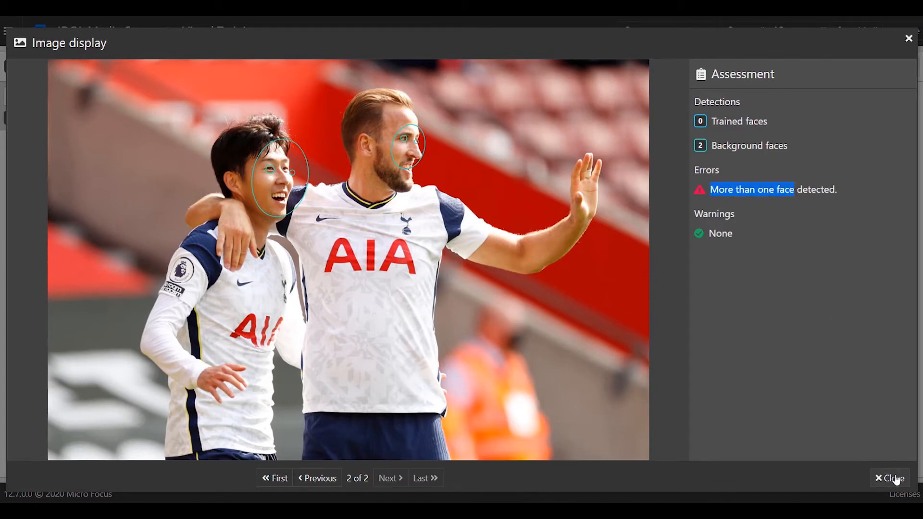
click(893, 478)
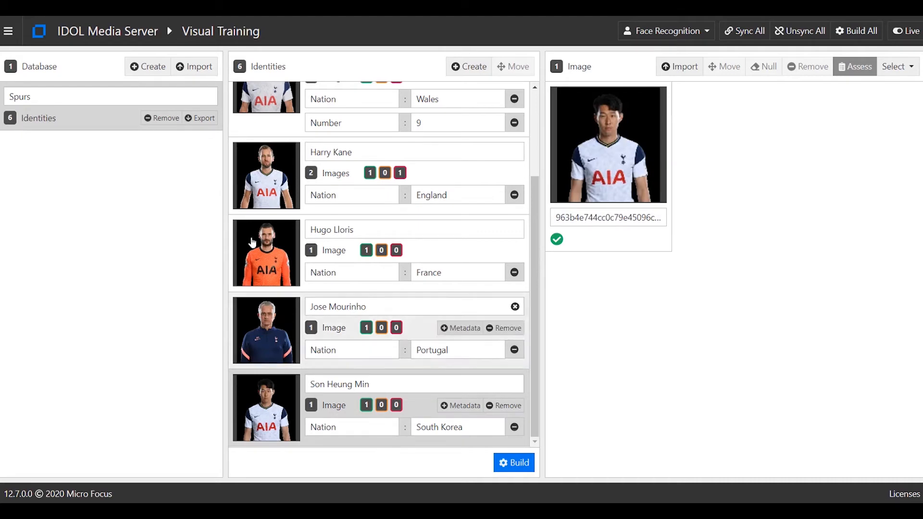
Import faceDemo.png into the Face Analysis demo page
click(8, 31)
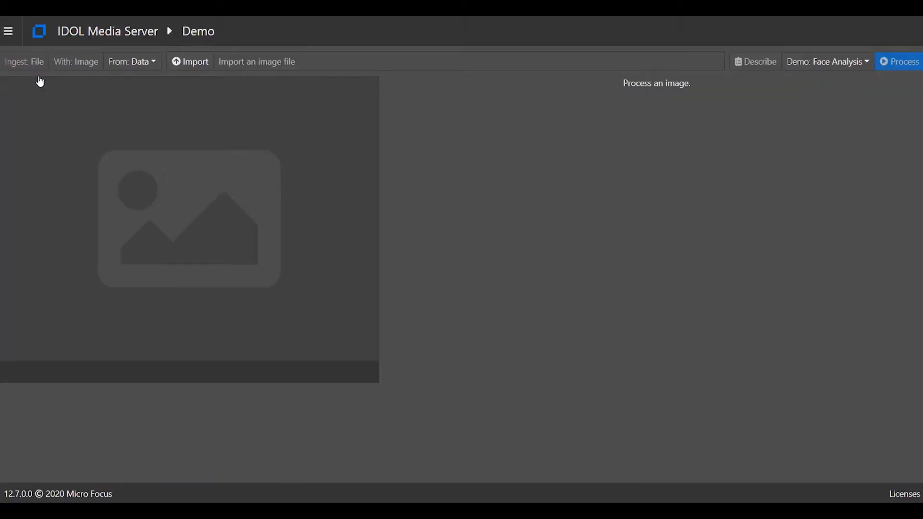
mouse_move(171, 74)
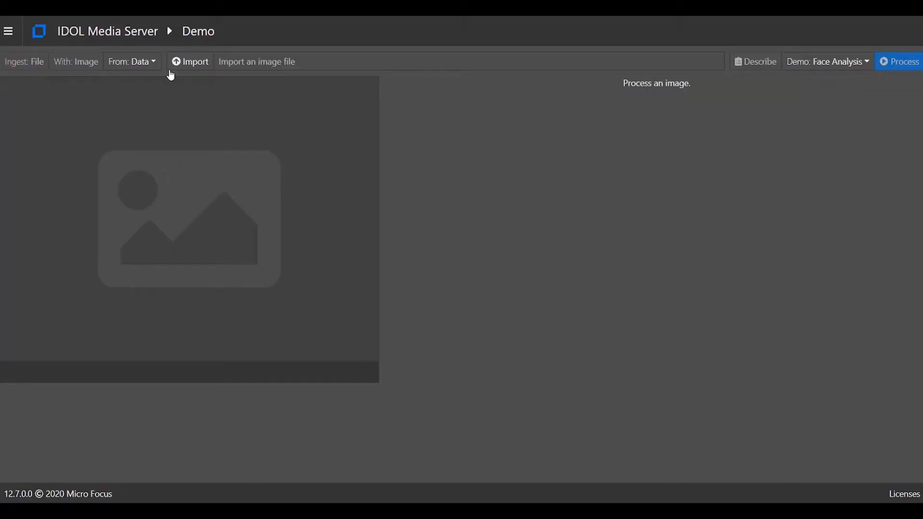
click(189, 61)
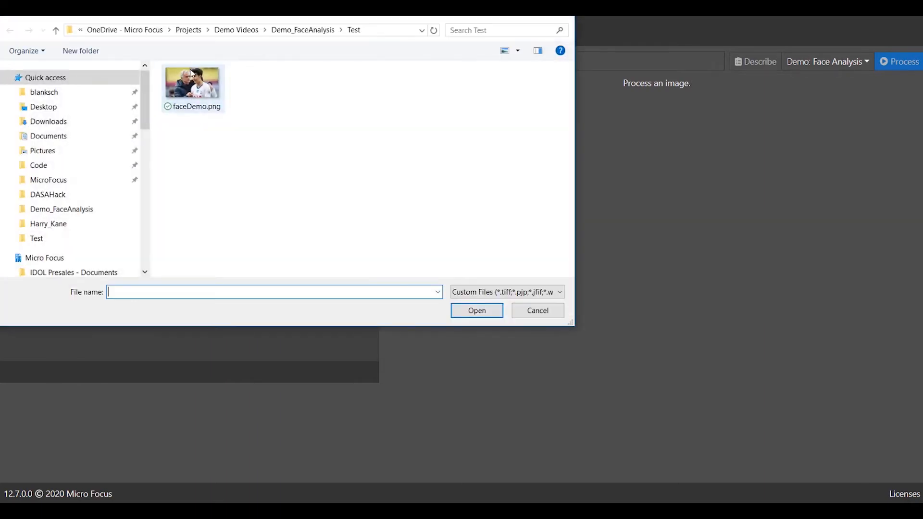
click(191, 82)
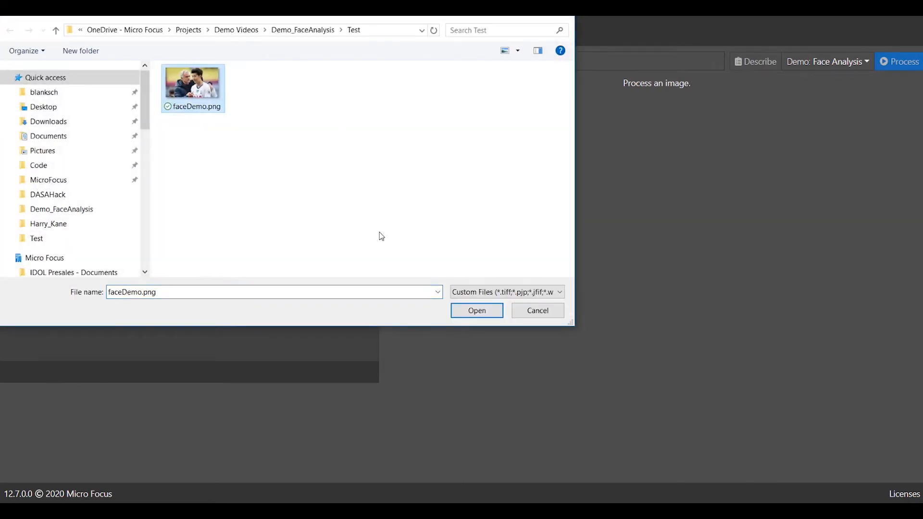
click(476, 310)
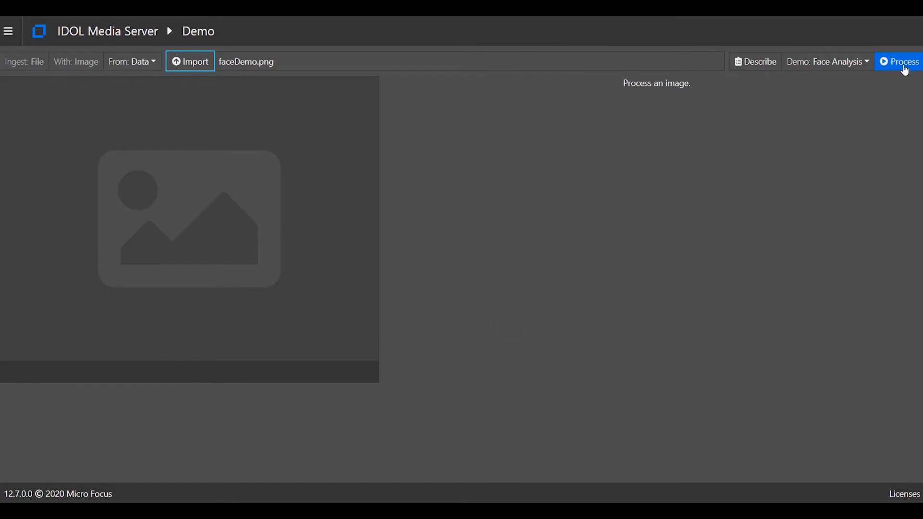
Process faceDemo.png and show the second face's result, Jose Mourinho (80.11%)
click(899, 61)
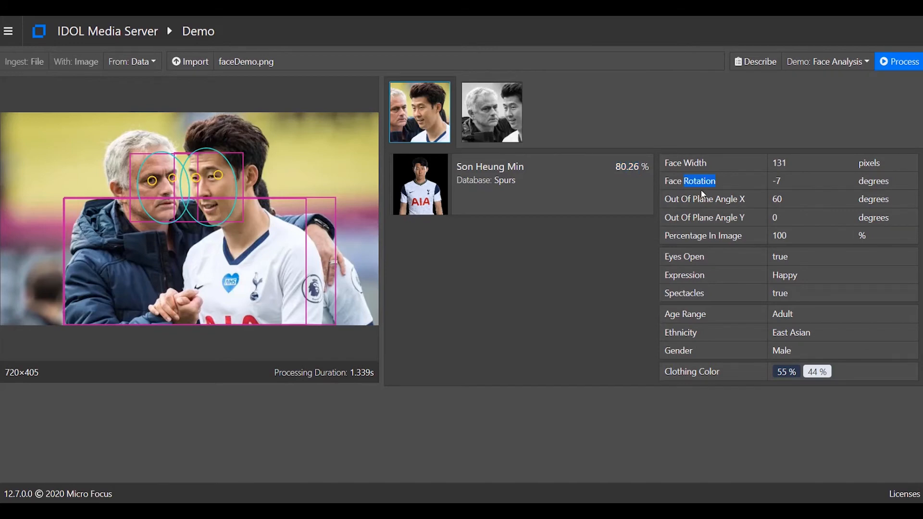
mouse_move(686, 329)
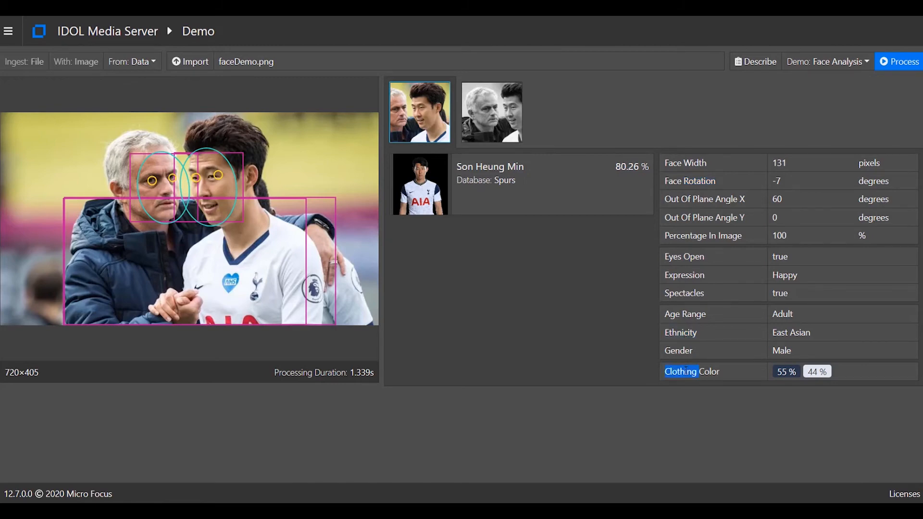
click(492, 112)
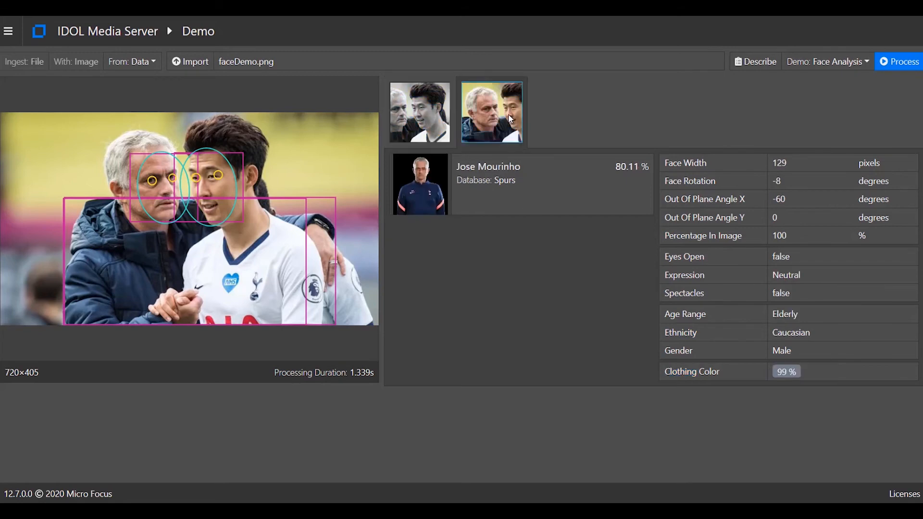